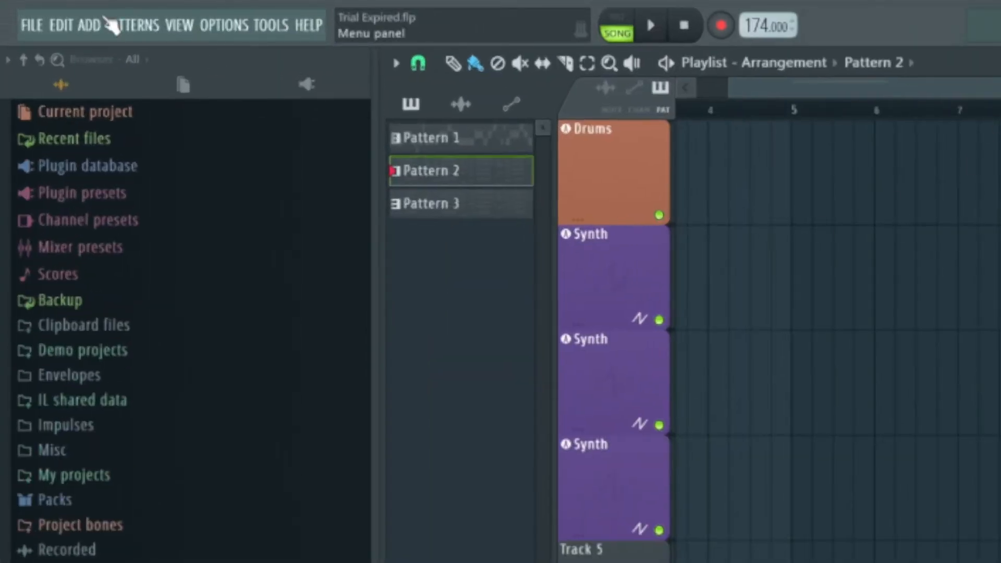
Show the Patterns menu actions for Pattern 2, including the render-to-audio options
{"action": "left_click", "coordinate": [133, 25]}
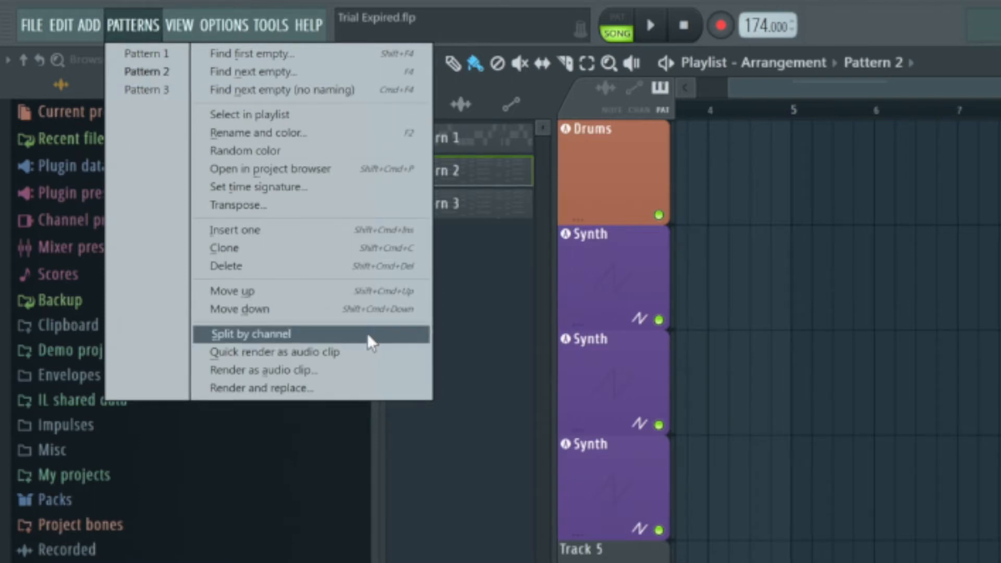
{"action": "mouse_move", "coordinate": [337, 352]}
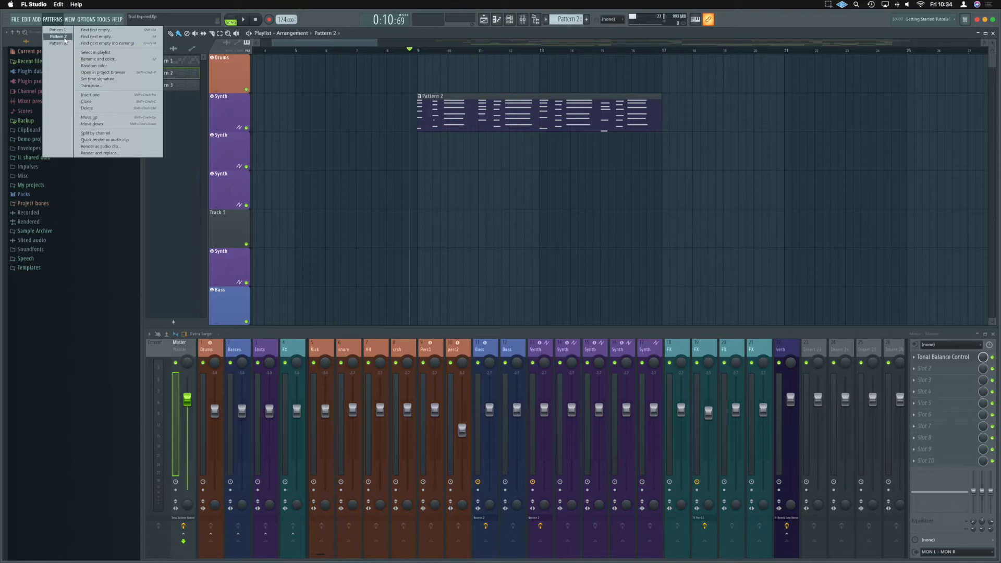
{"action": "mouse_move", "coordinate": [107, 43]}
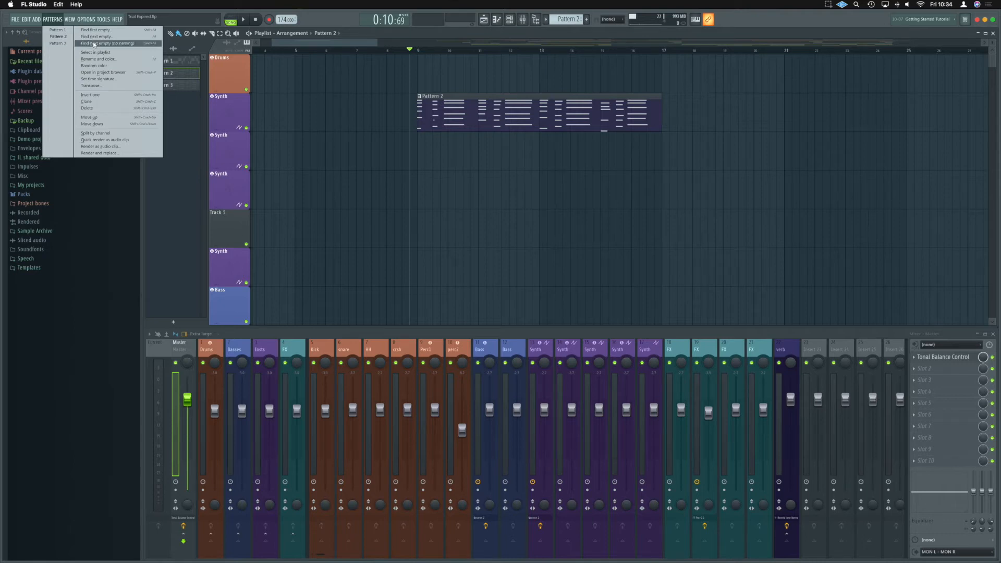
Dismiss the Patterns menu without choosing an action, leaving the Pattern 2 clip untouched
{"action": "left_click", "coordinate": [100, 146]}
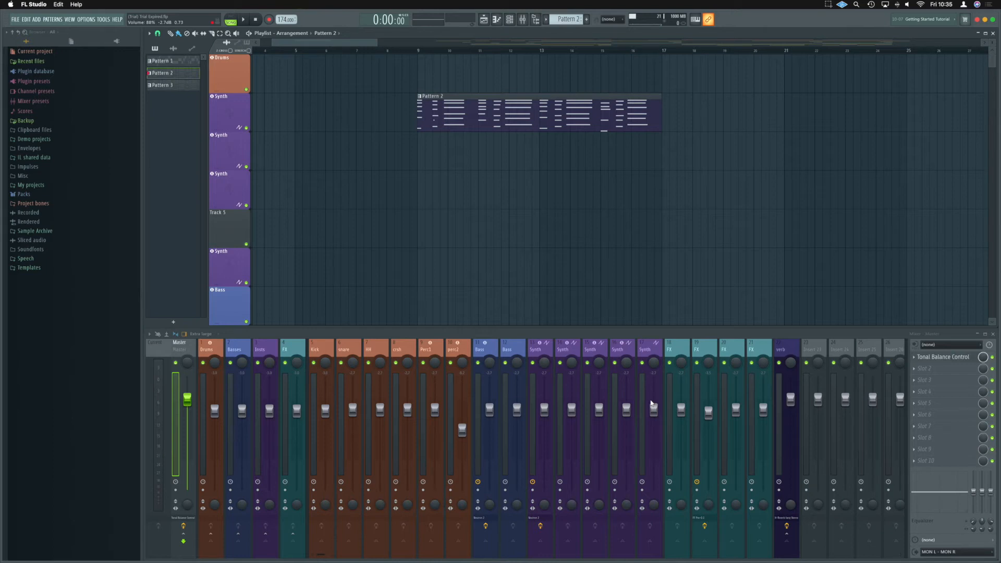
Bring up the full-screen picker listing Patterns 1–3 and the project's audio clips
{"action": "key", "text": "cmd+f8"}
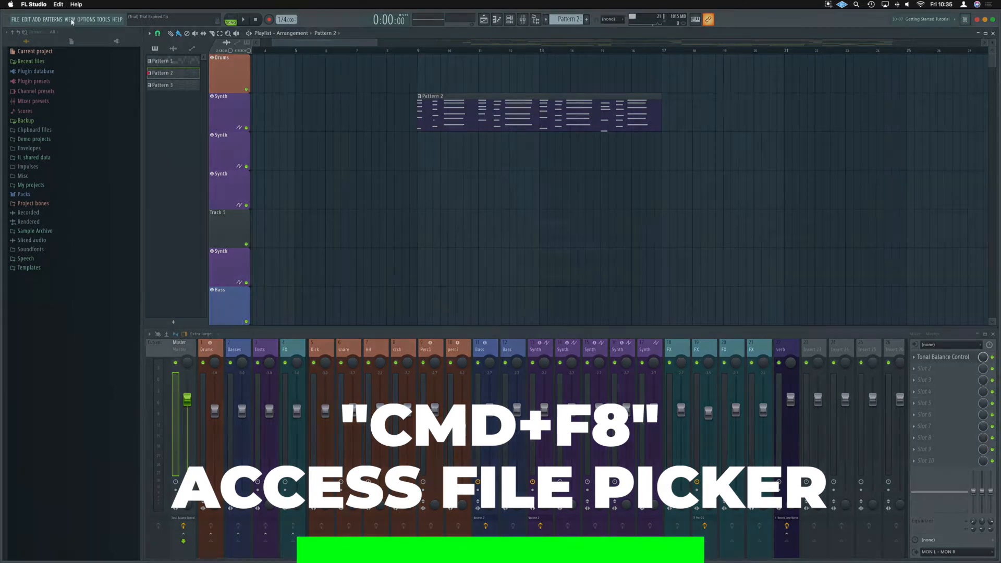
{"action": "key", "text": "cmd+f8"}
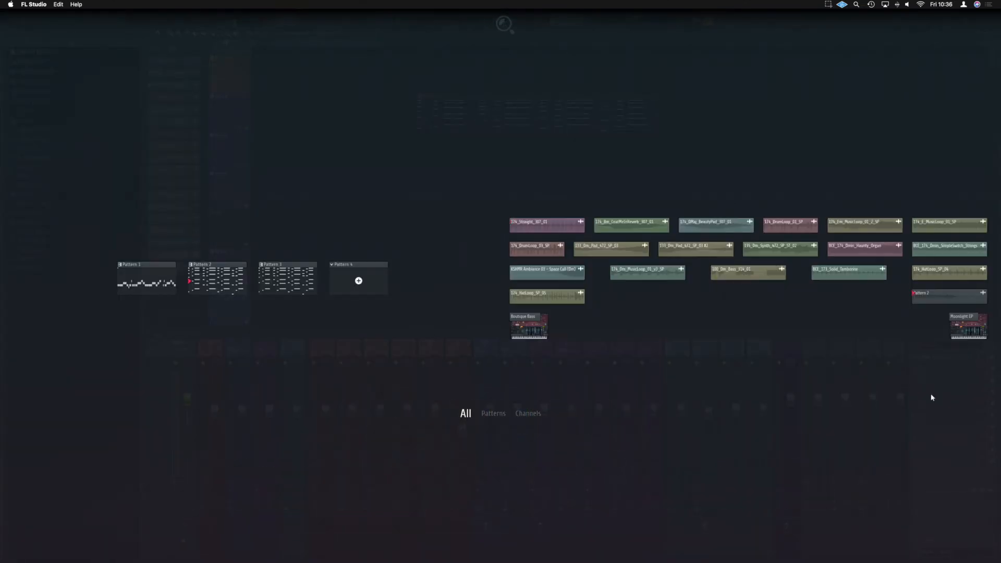
{"action": "mouse_move", "coordinate": [948, 298]}
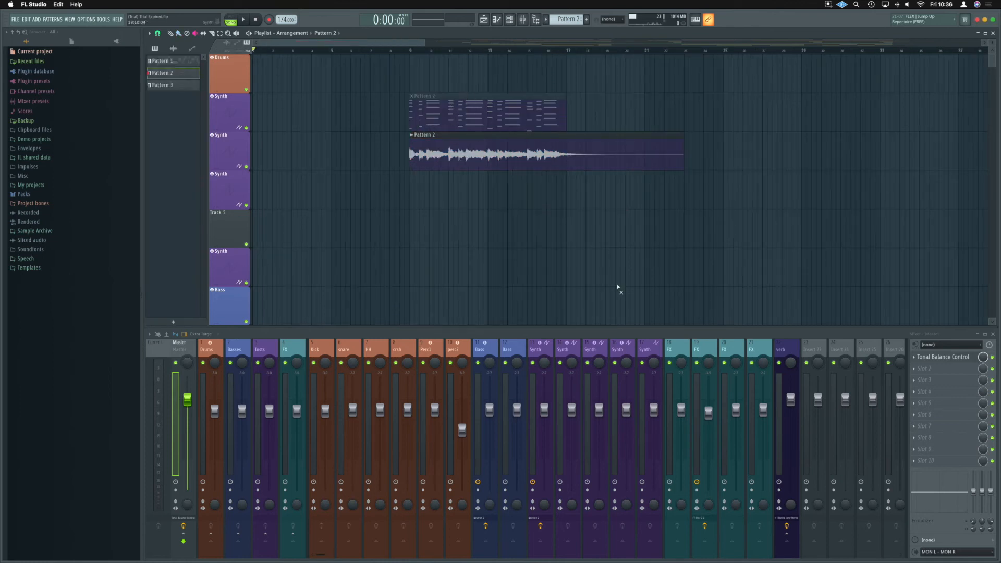
Select the Pattern 2 MIDI clip in the playlist as the render target
{"action": "left_click", "coordinate": [243, 19]}
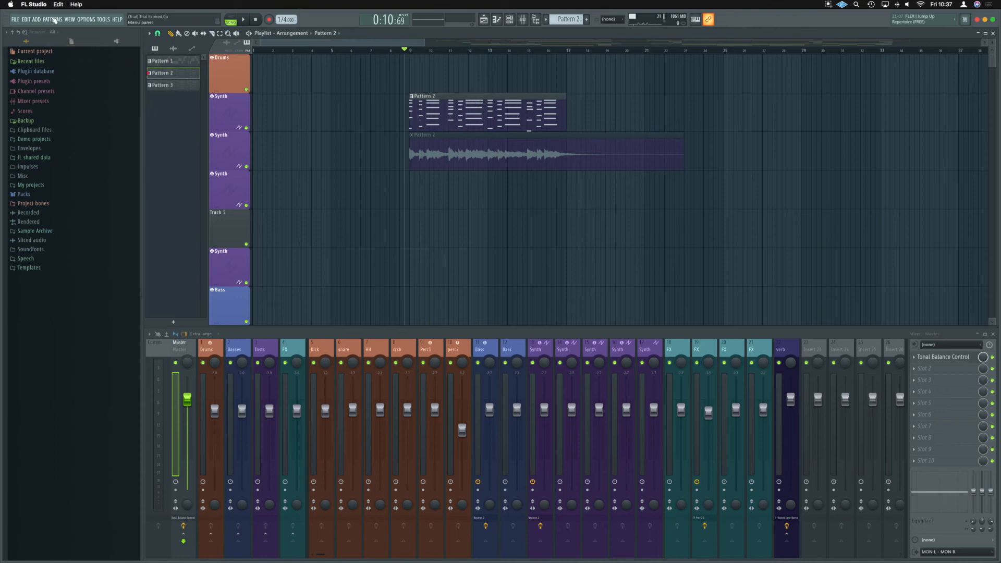
Render and replace Pattern 2 so its MIDI clip becomes a bounced audio clip
{"action": "left_click", "coordinate": [54, 19]}
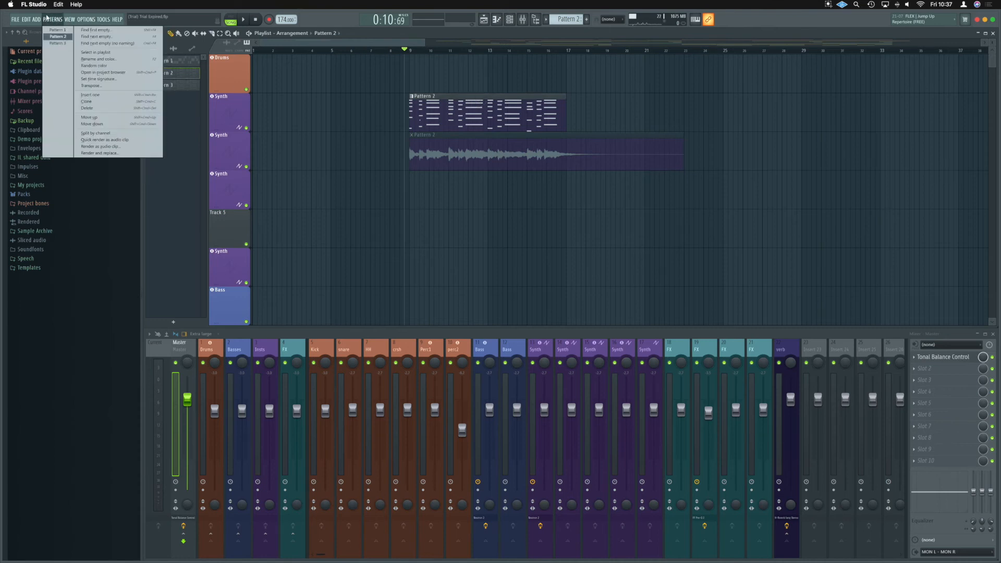
{"action": "mouse_move", "coordinate": [99, 153]}
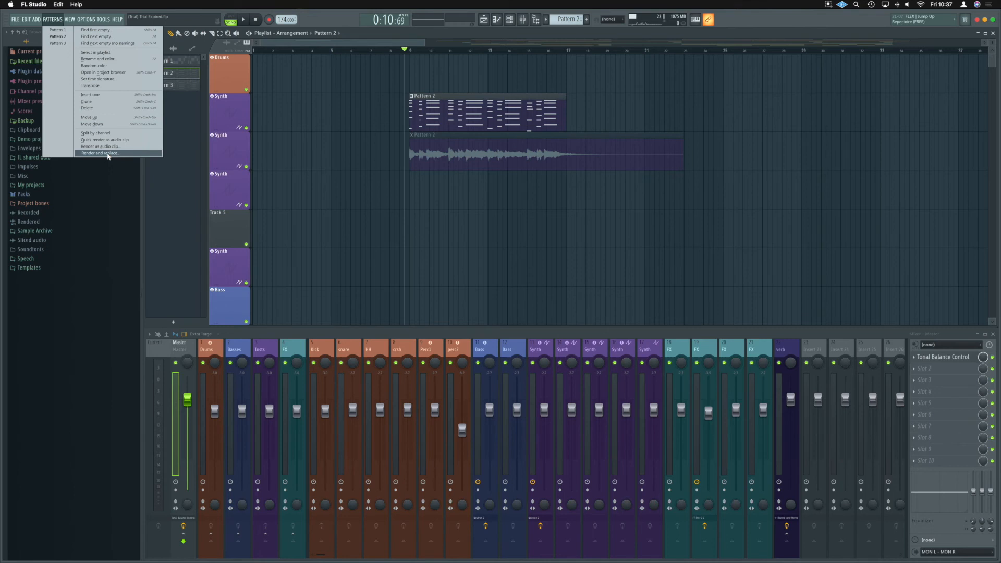
{"action": "left_click", "coordinate": [99, 153]}
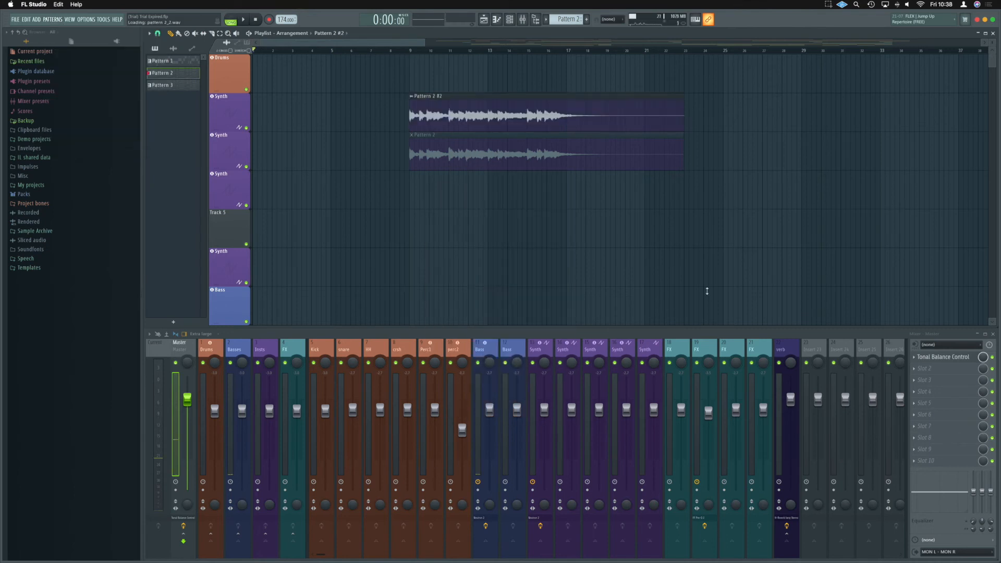